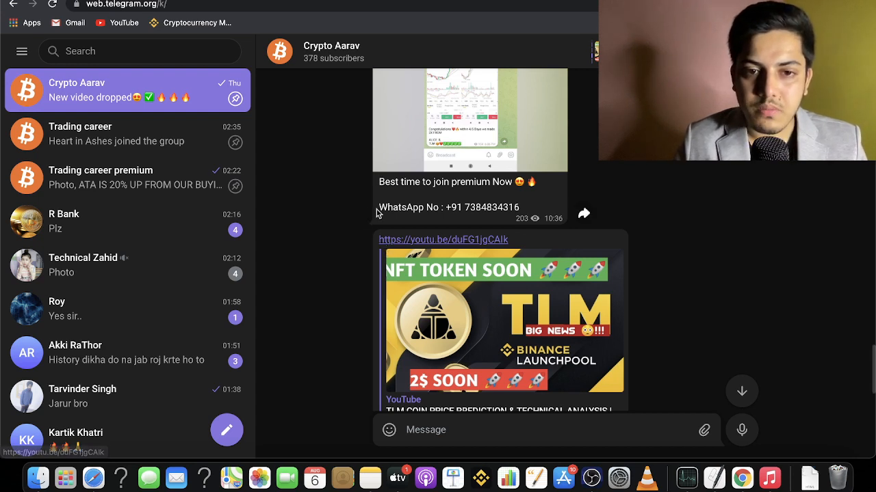
Step: Highlight the WhatsApp number in Crypto Aarav, then browse Trading career premium's July signal posts
drag(380, 208, 519, 208)
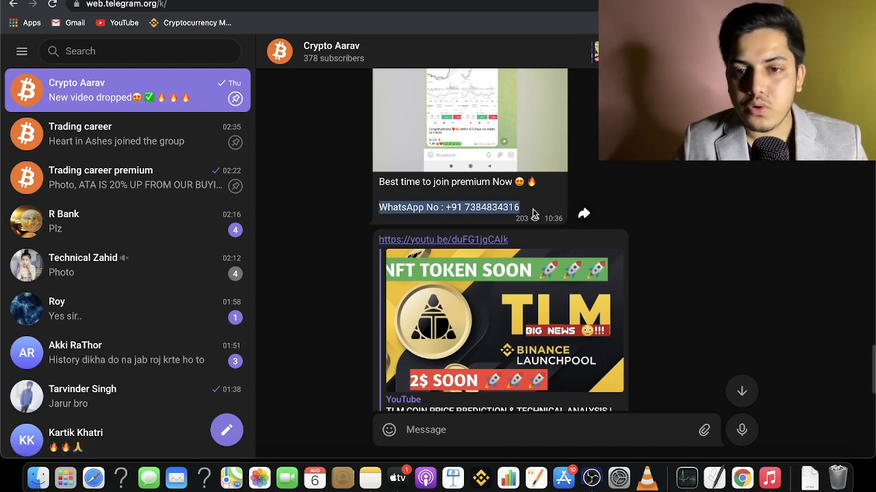
click(101, 178)
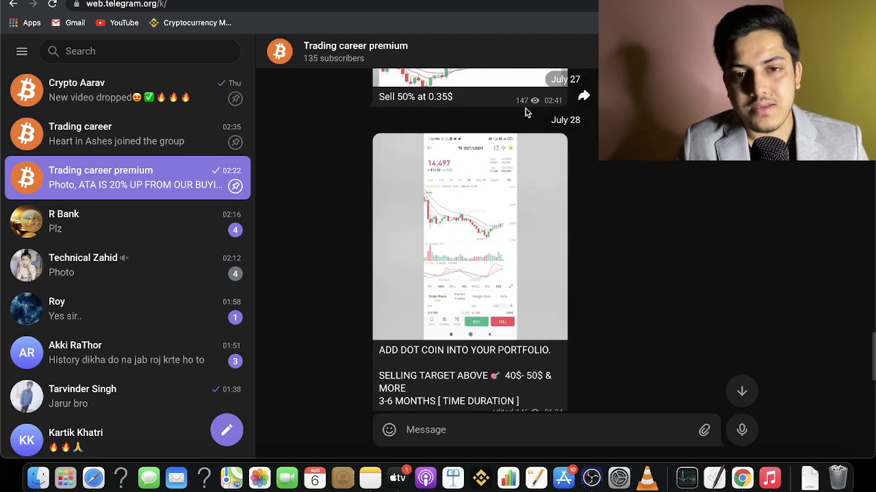
scroll(down, 3)
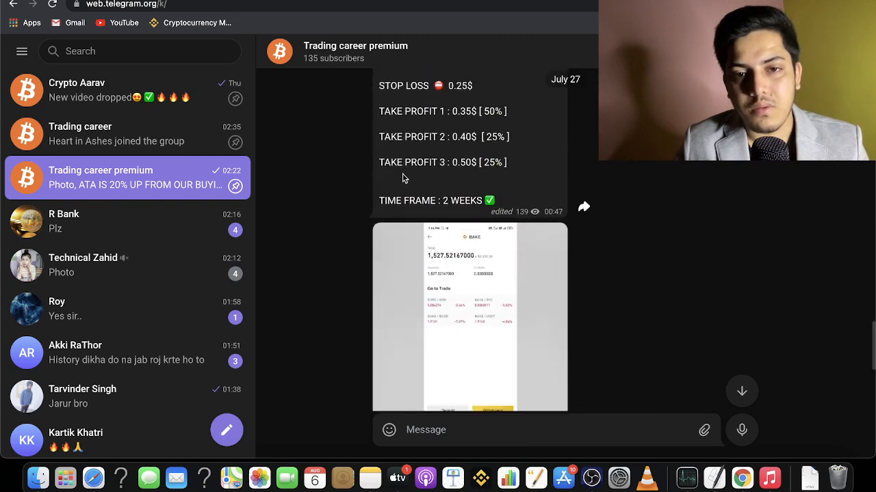
scroll(down, 3)
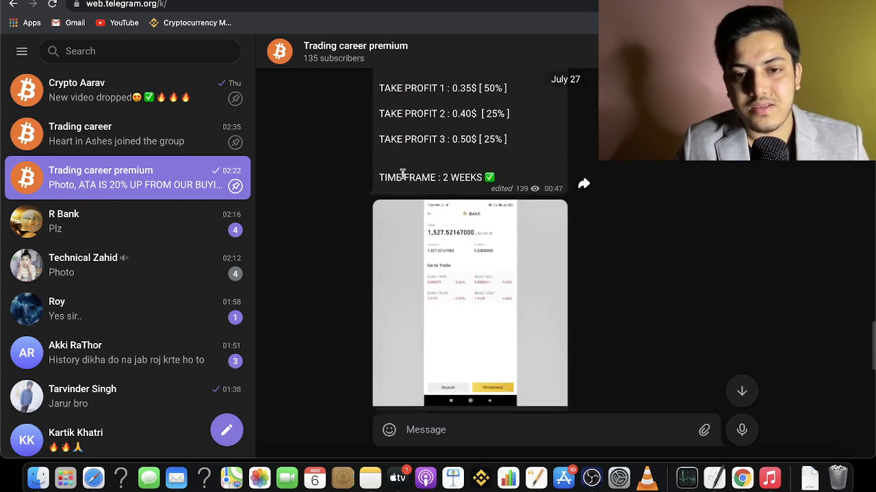
scroll(down, 3)
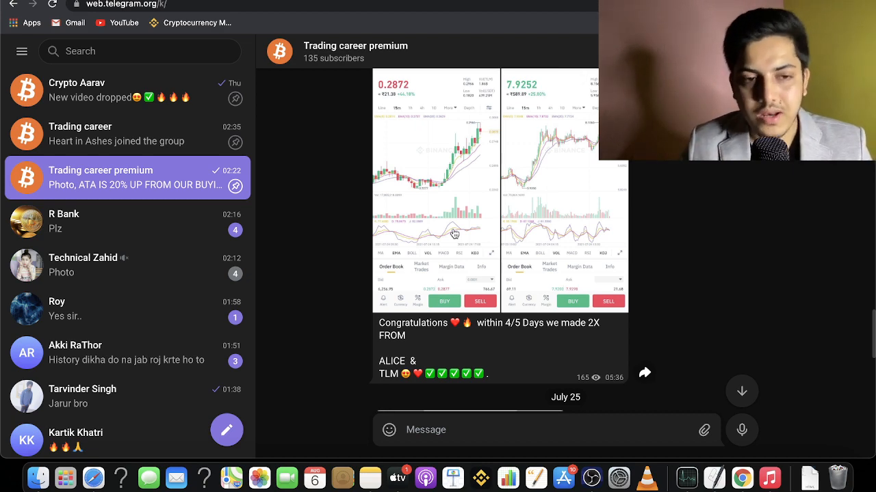
Step: Show the TLM/USDT spot chart zoomed out to late July and choose the 1H interval
click(77, 91)
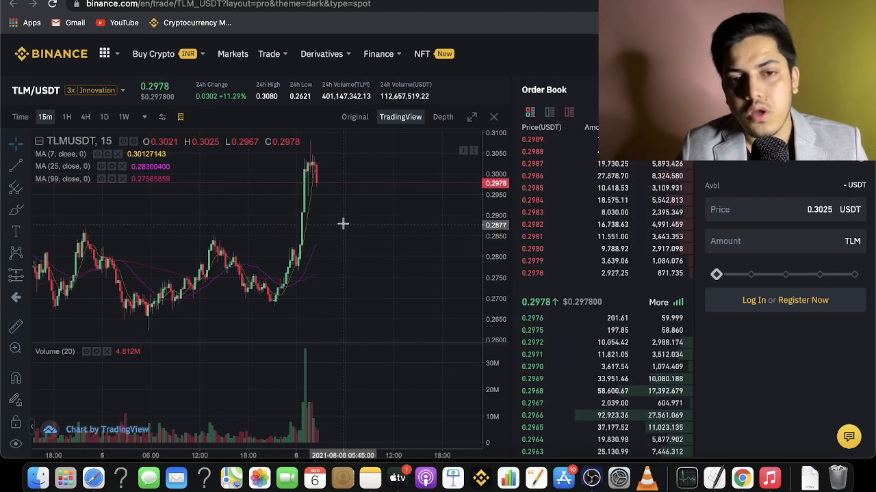
mouse_move(373, 211)
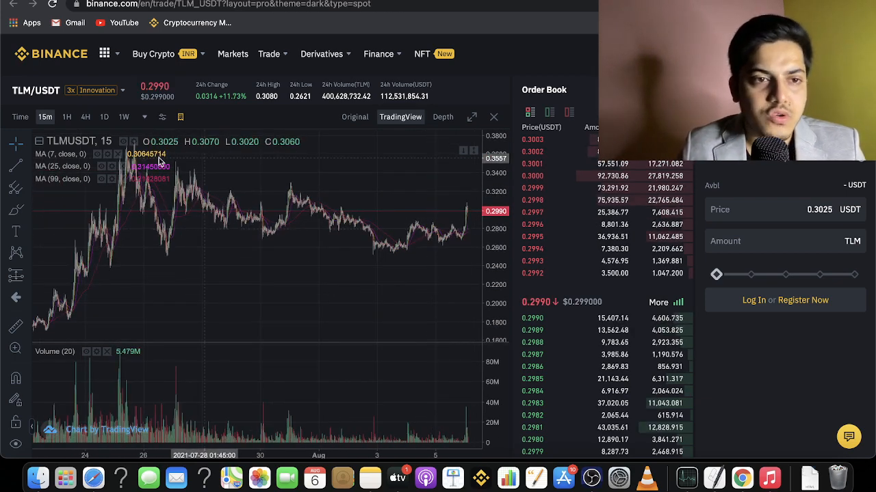
click(66, 117)
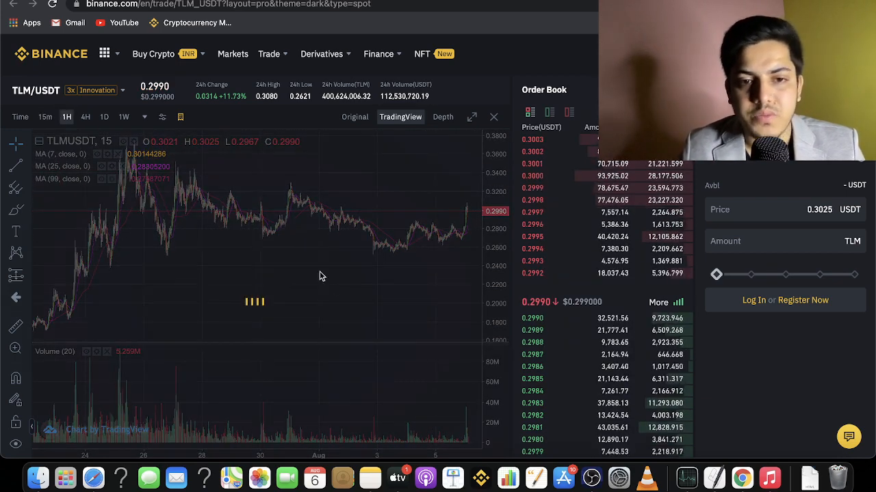
Step: Display TLM/USDT as hourly candles and read the mid-July rally peaking near 0.37
click(68, 116)
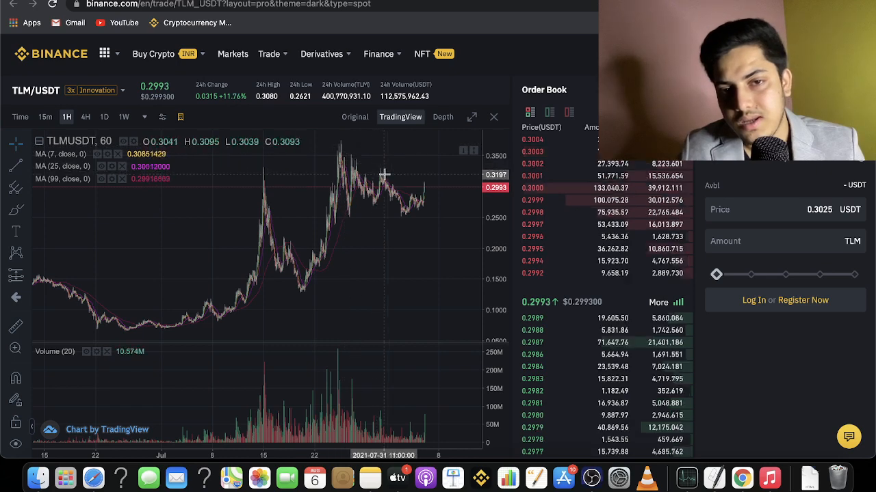
mouse_move(402, 190)
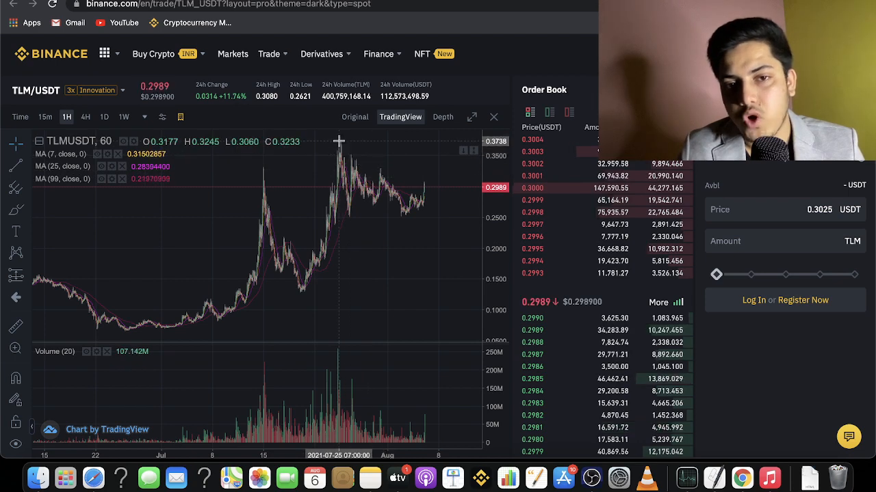
mouse_move(435, 205)
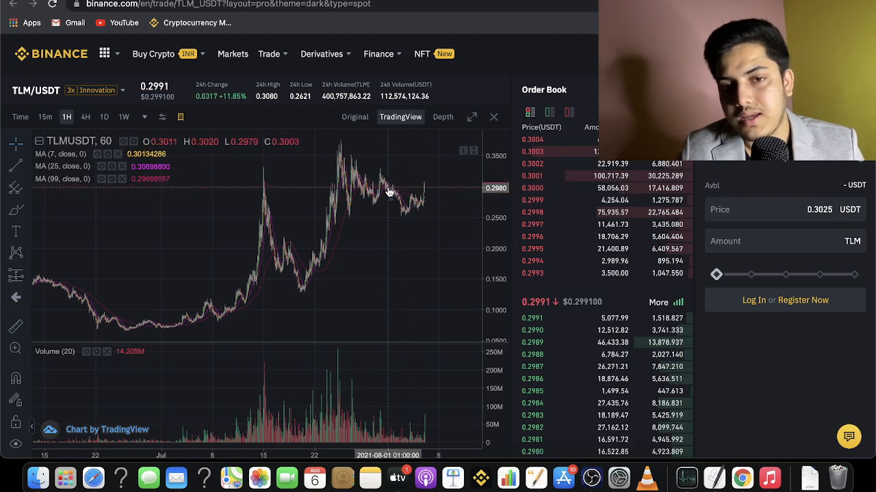
mouse_move(435, 197)
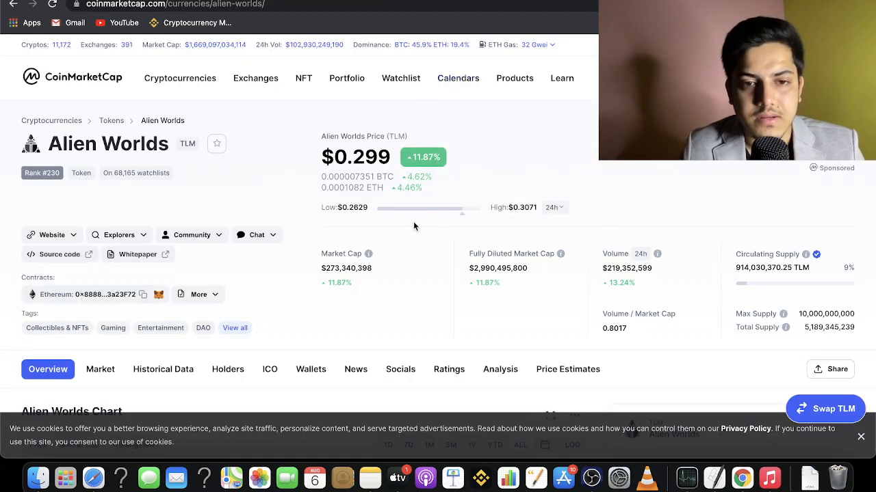
Step: View Alien Worlds' full tag list on CoinMarketCap, including Play to Earn, then dismiss it
scroll(down, 3)
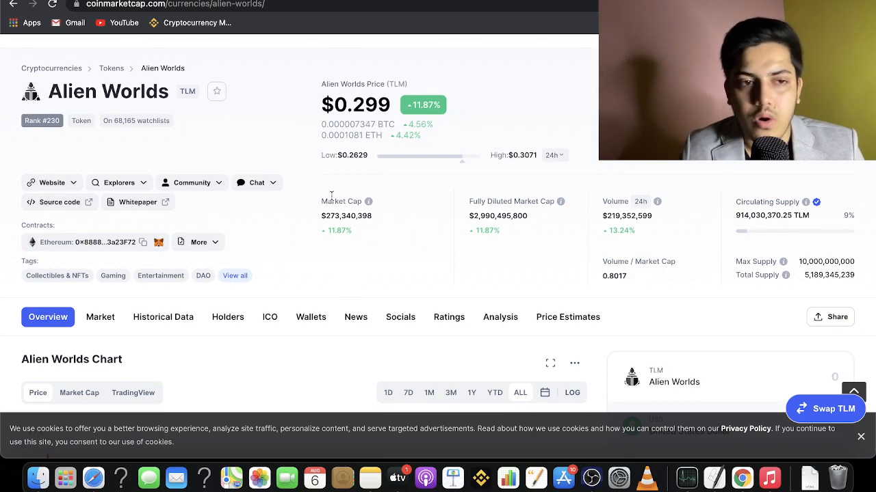
mouse_move(17, 136)
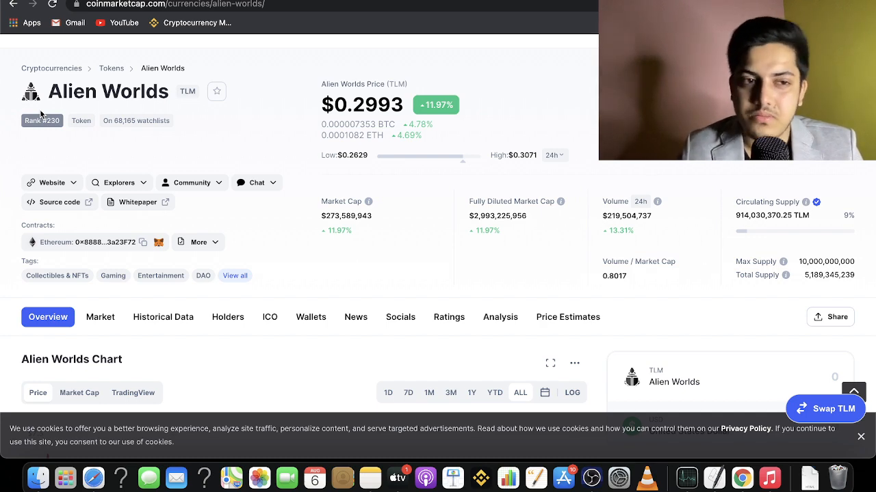
scroll(down, 3)
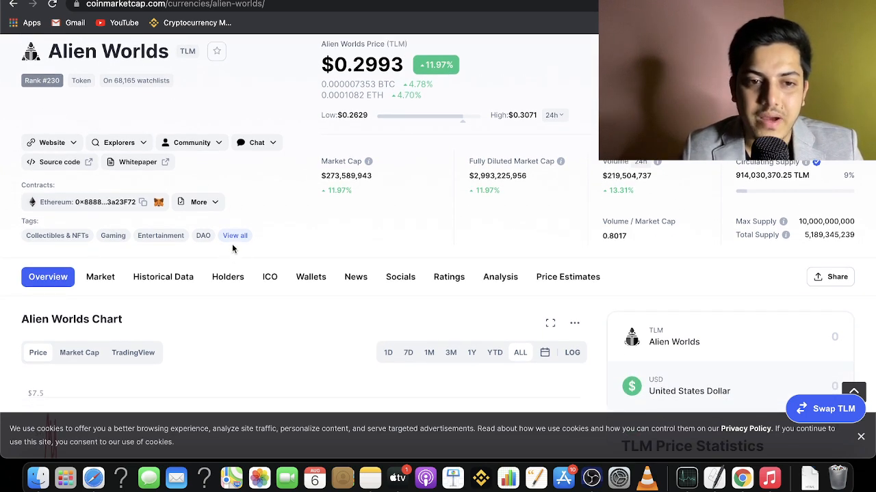
click(235, 236)
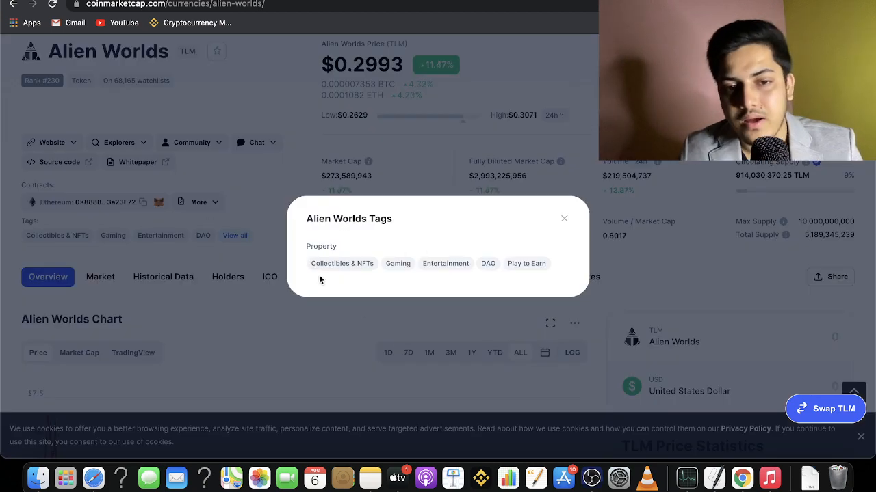
mouse_move(437, 290)
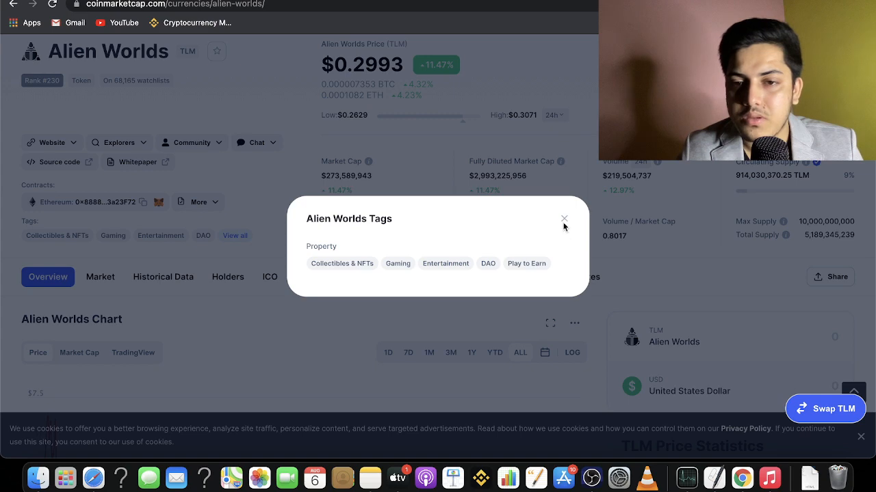
click(564, 219)
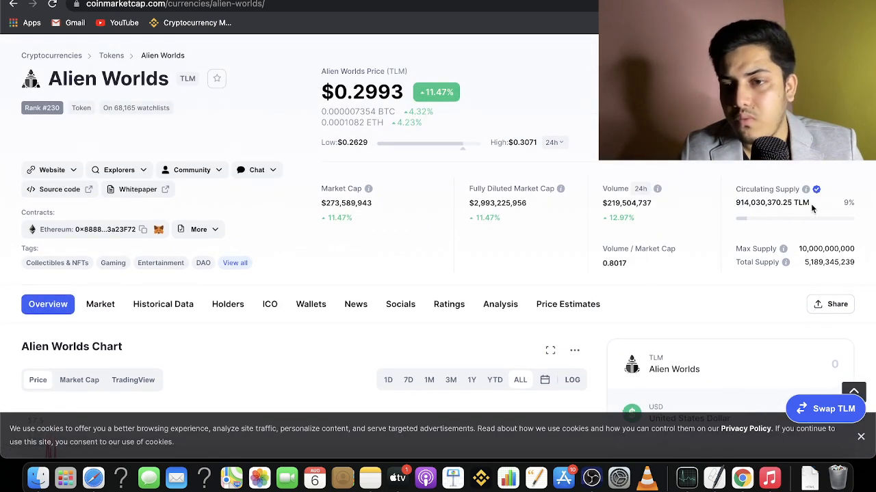
Step: Scroll past the Alien Worlds all-time chart down to the TLM Price Live Data section
scroll(down, 3)
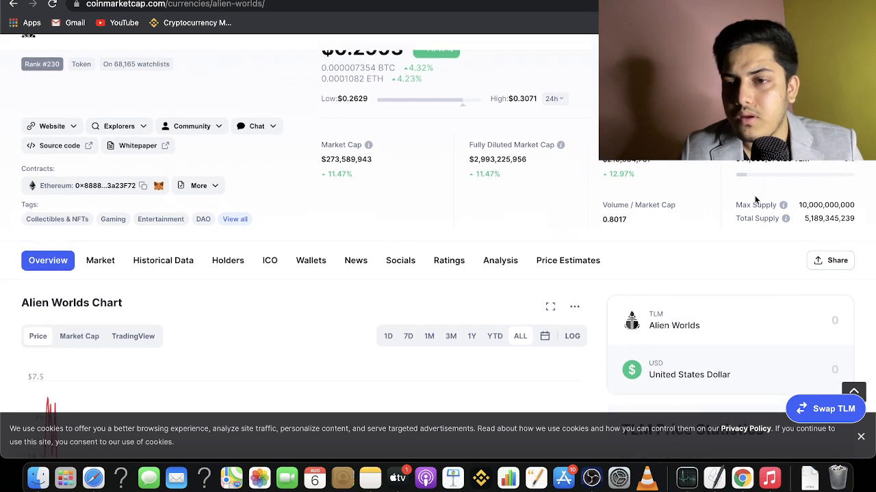
scroll(down, 3)
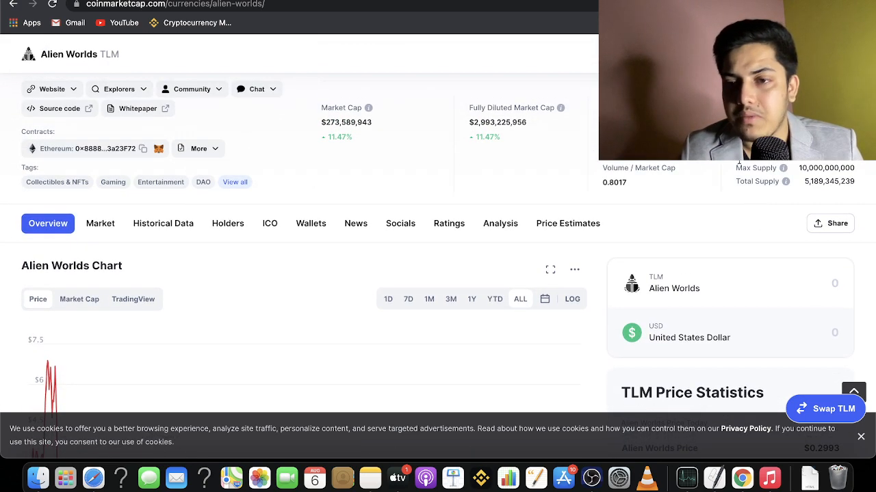
scroll(down, 3)
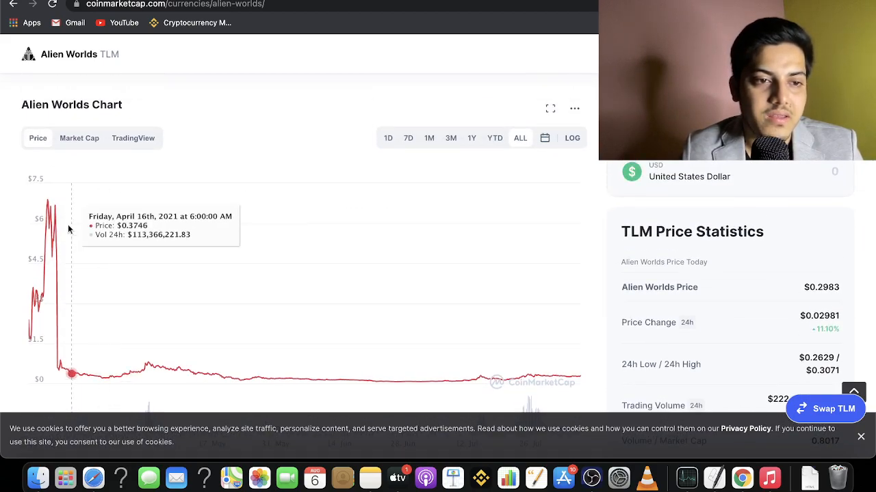
mouse_move(126, 261)
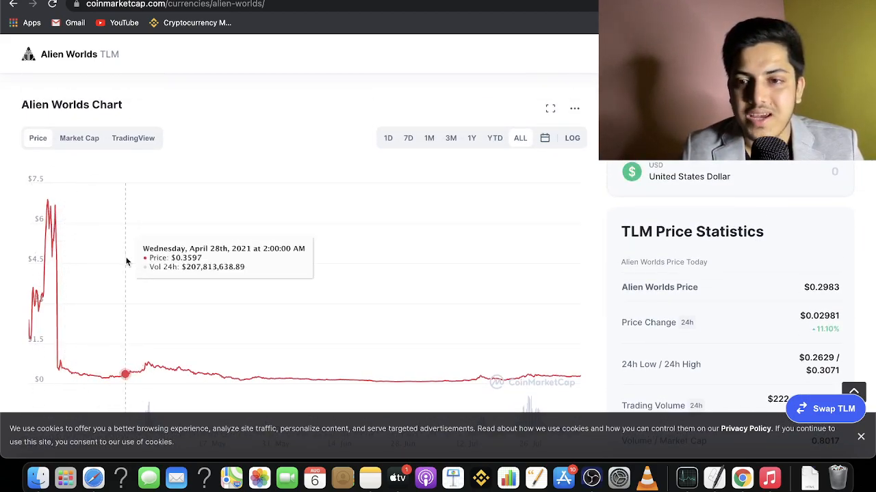
scroll(down, 3)
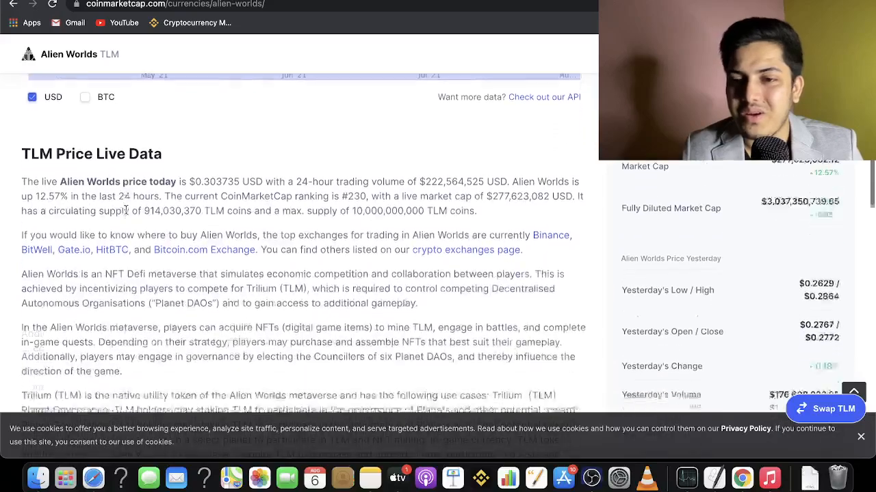
scroll(down, 3)
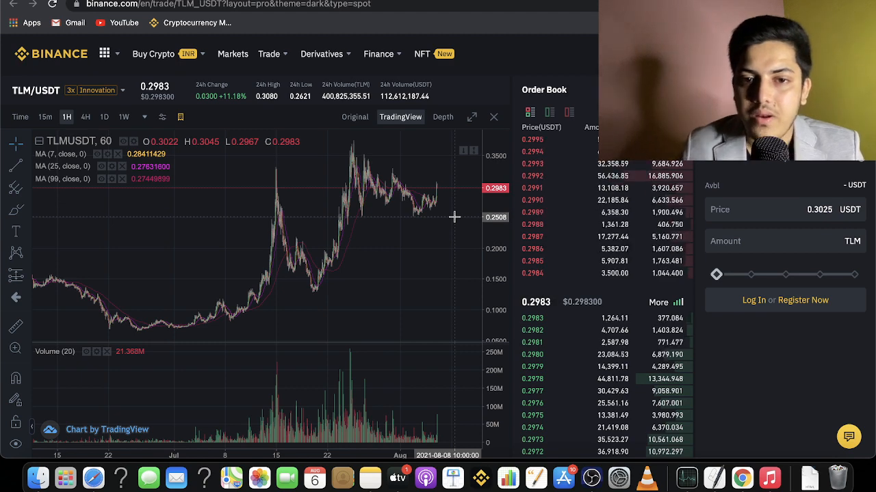
mouse_move(441, 183)
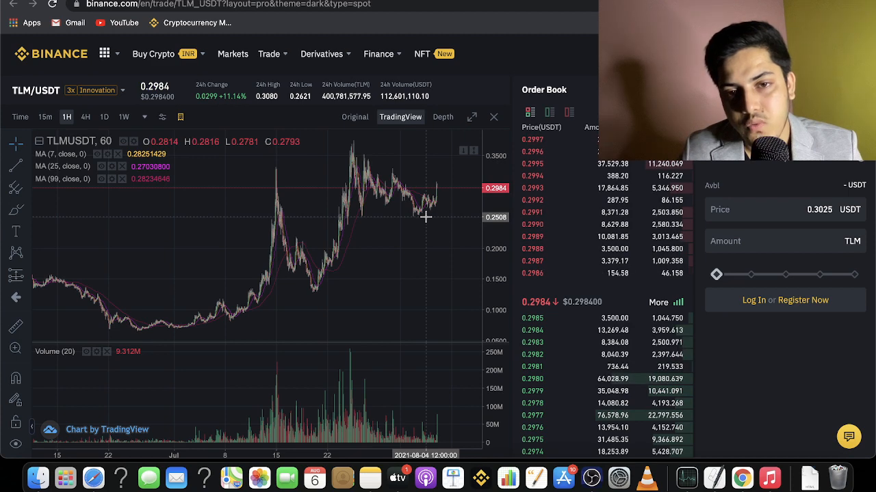
mouse_move(440, 293)
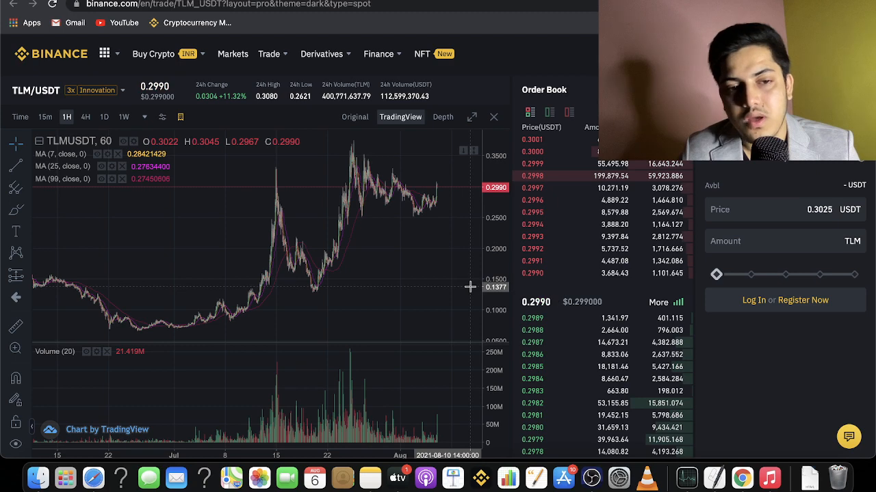
mouse_move(143, 332)
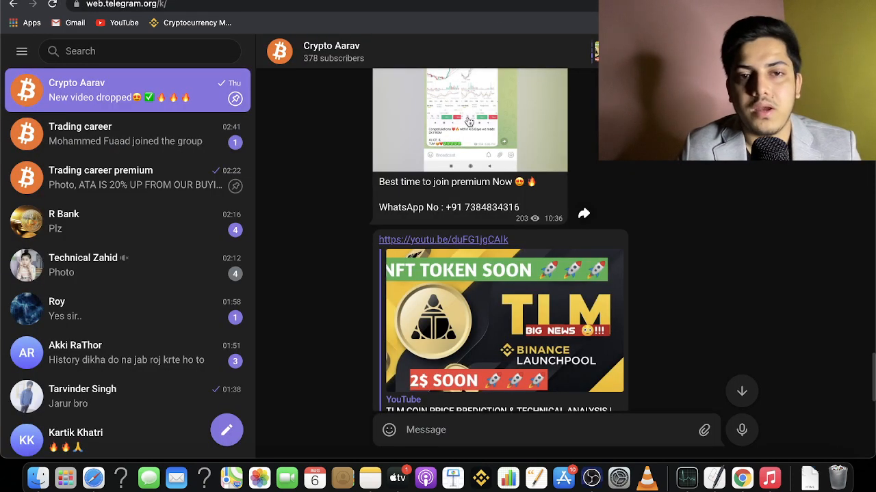
Step: Read Trading career premium's July 25–28 ATA, BAKE and TLM signal posts
click(125, 177)
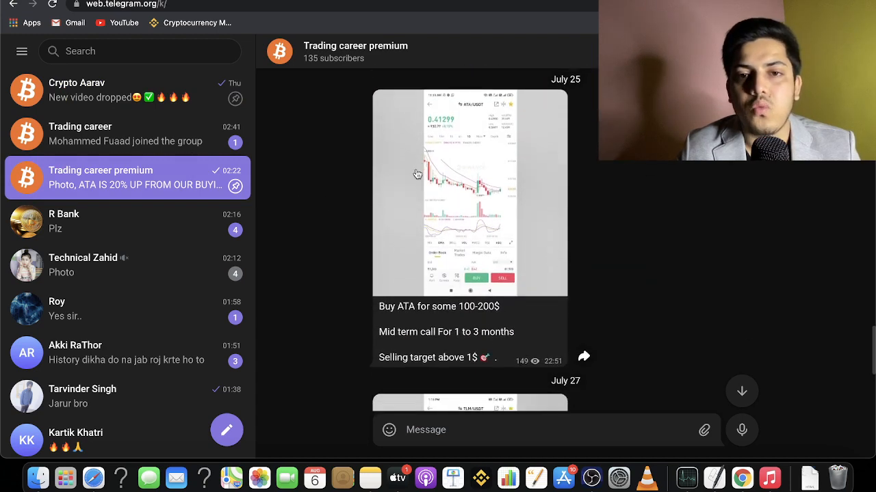
scroll(down, 3)
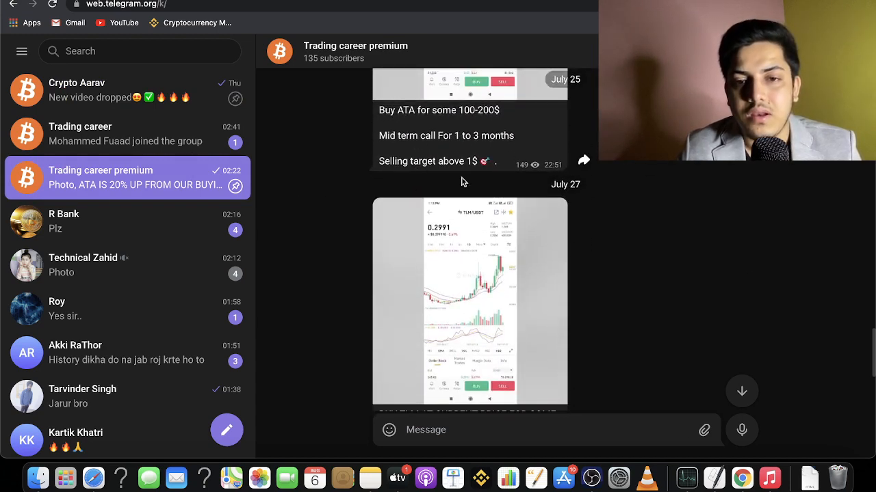
scroll(down, 3)
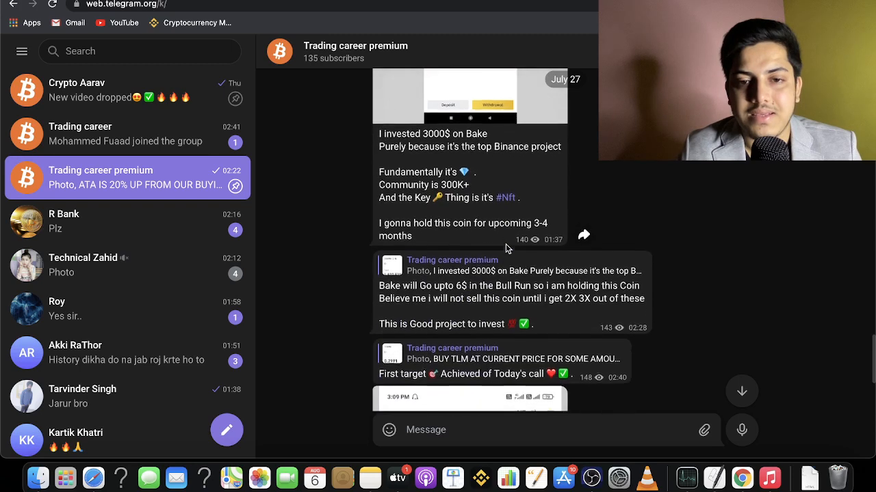
scroll(down, 3)
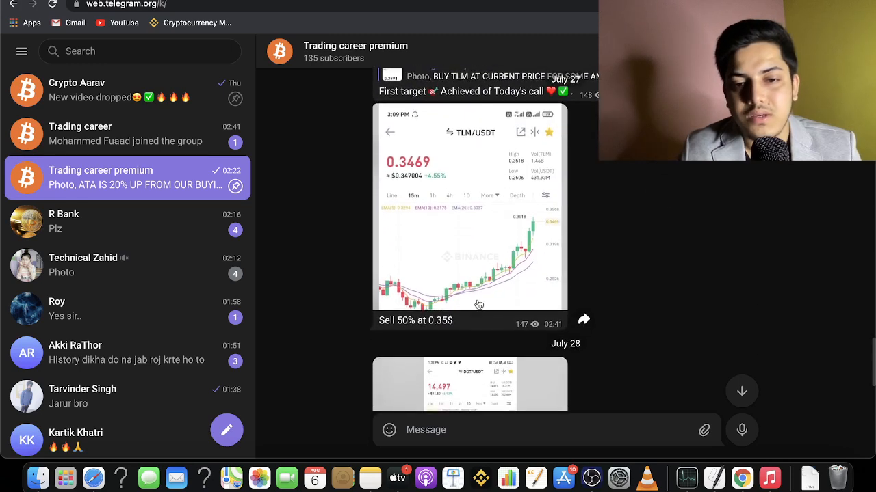
scroll(down, 3)
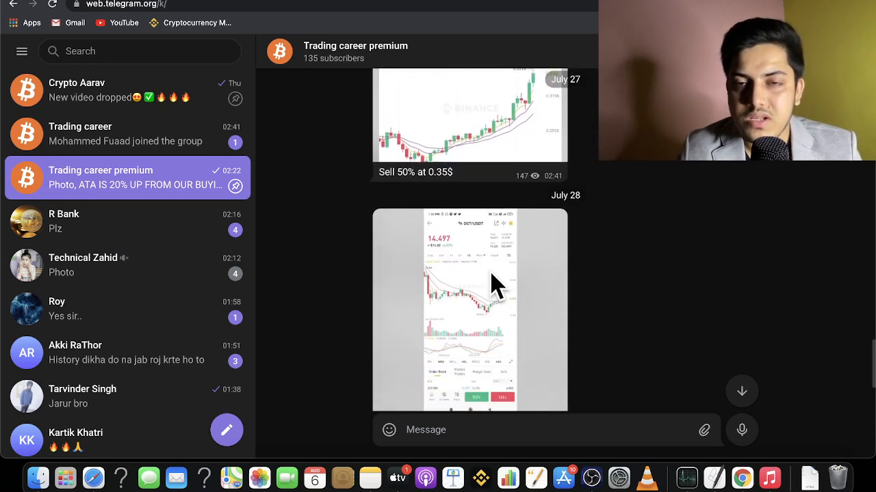